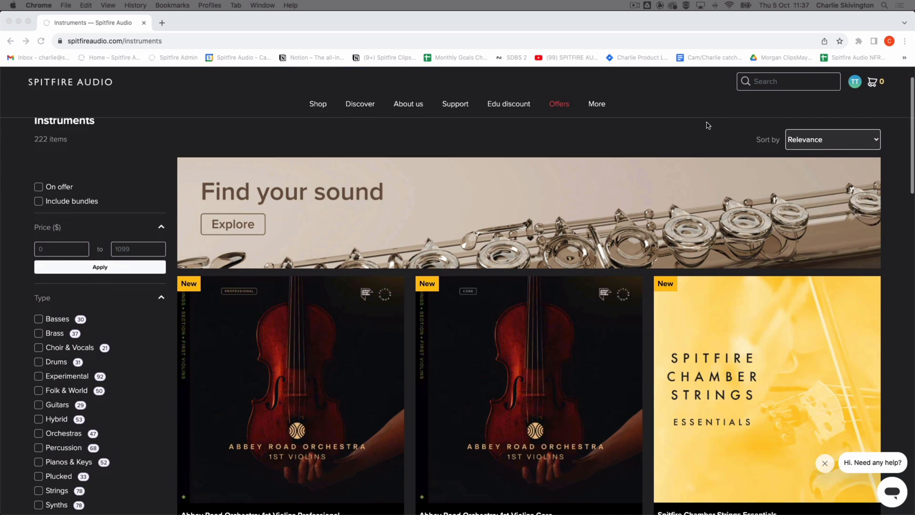
Add Spitfire Chamber Strings Essentials ($249) to the cart
{"action": "scroll", "scroll_direction": "down", "scroll_amount": 3}
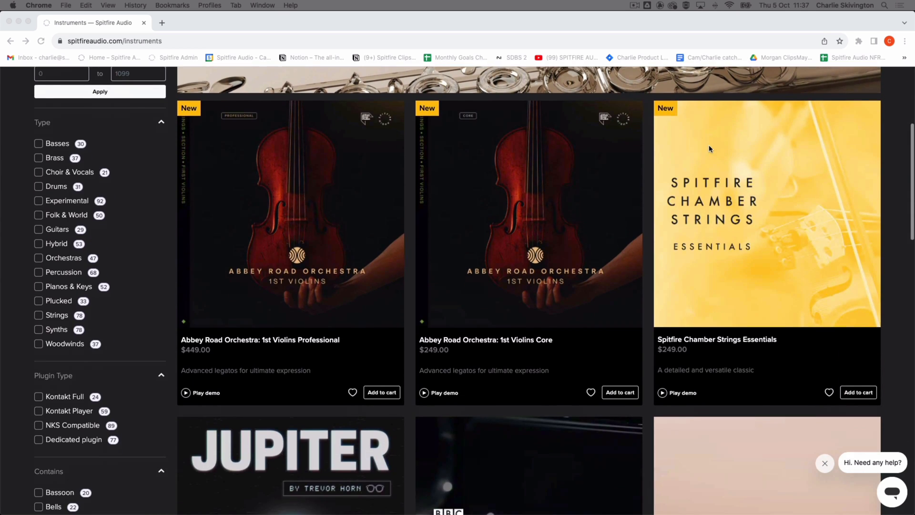
{"action": "mouse_move", "coordinate": [853, 367]}
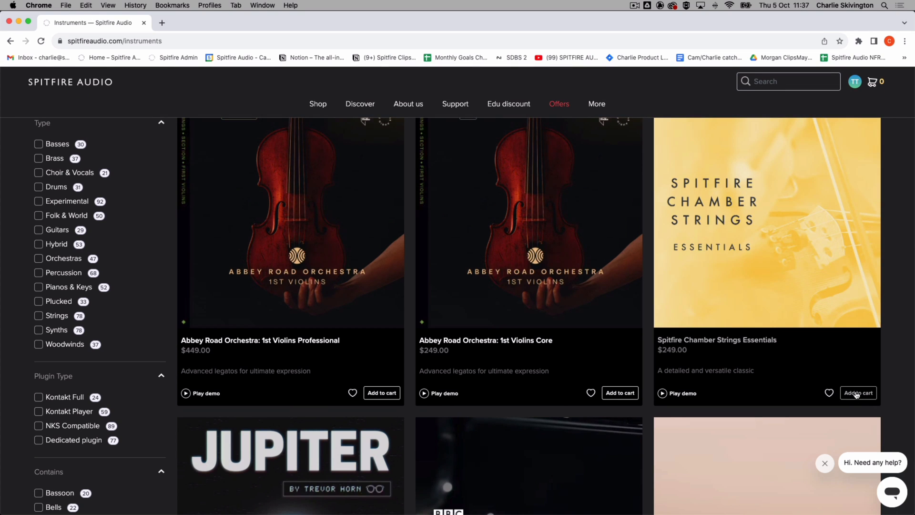
{"action": "left_click", "coordinate": [858, 393]}
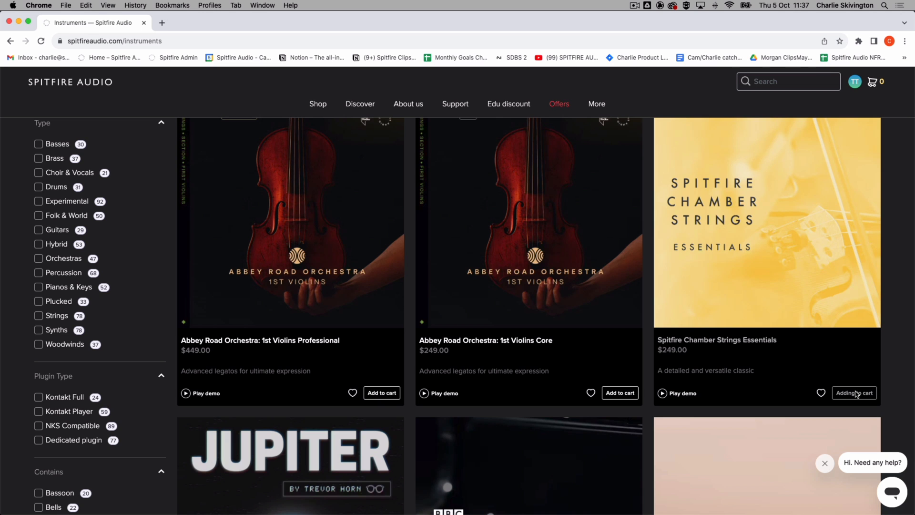
{"action": "left_click", "coordinate": [853, 393]}
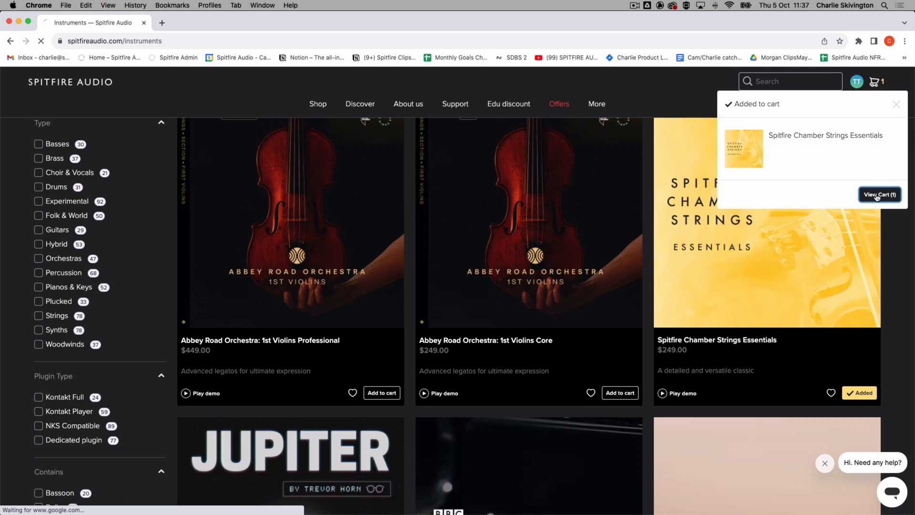
Go from the cart through checkout to the payment page's billing address section
{"action": "left_click", "coordinate": [879, 194]}
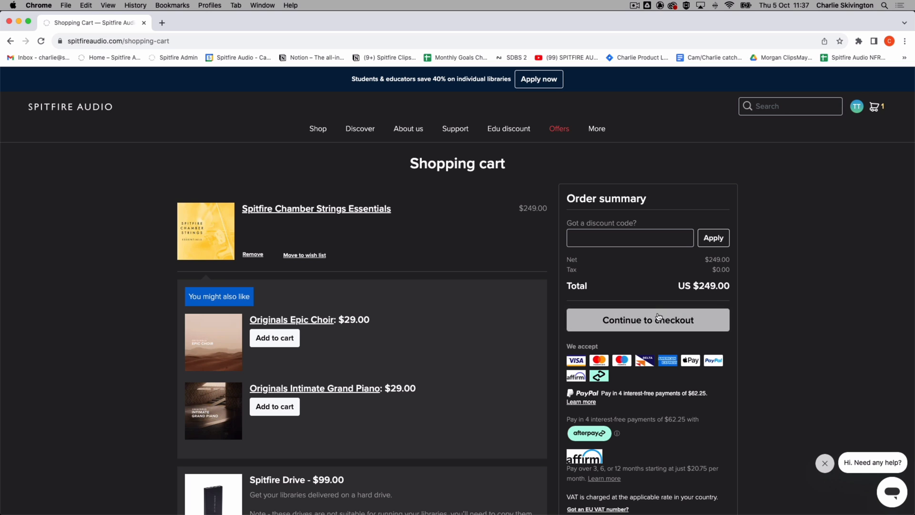
{"action": "left_click", "coordinate": [647, 320]}
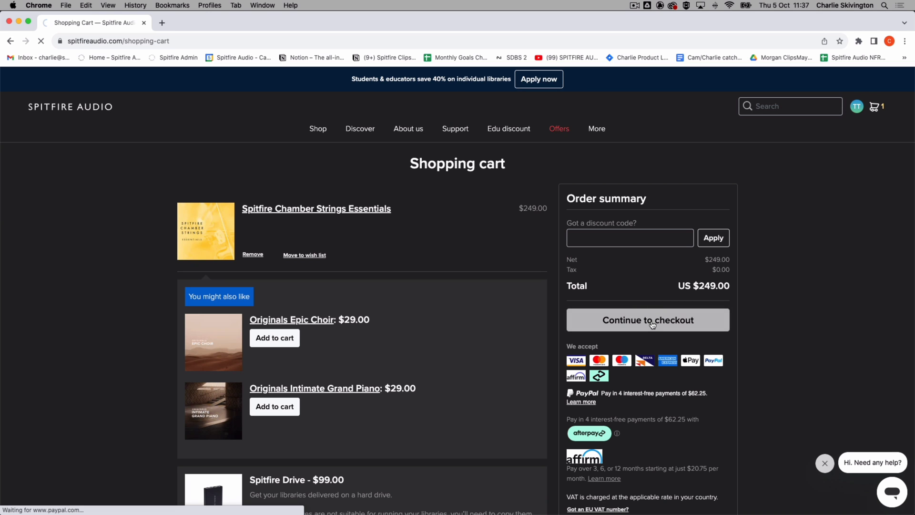
{"action": "left_click", "coordinate": [647, 320]}
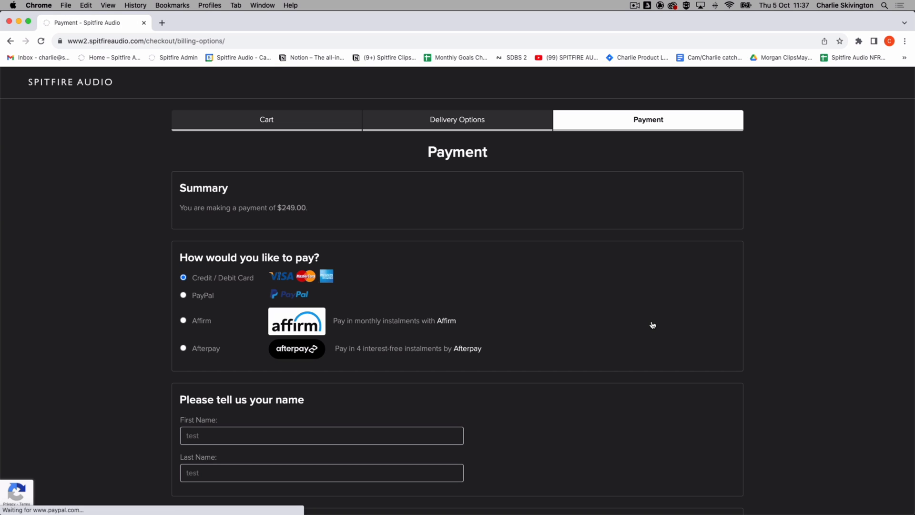
{"action": "scroll", "scroll_direction": "down", "scroll_amount": 3}
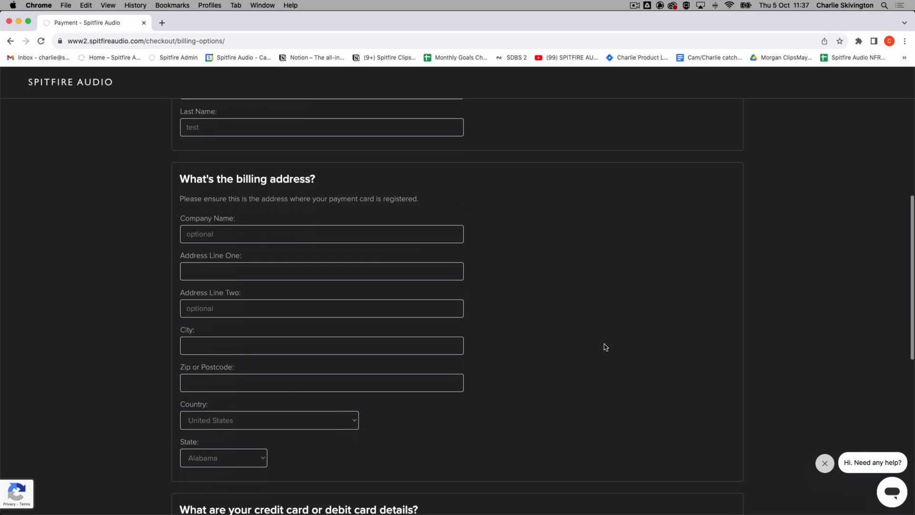
Choose United Kingdom as billing country and confirm the £199.00 total notice
{"action": "left_click", "coordinate": [269, 419]}
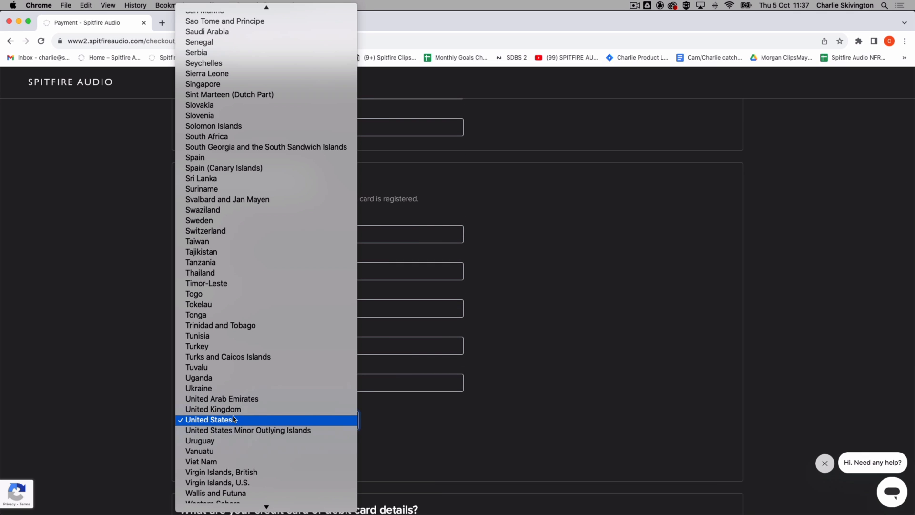
{"action": "left_click", "coordinate": [213, 408]}
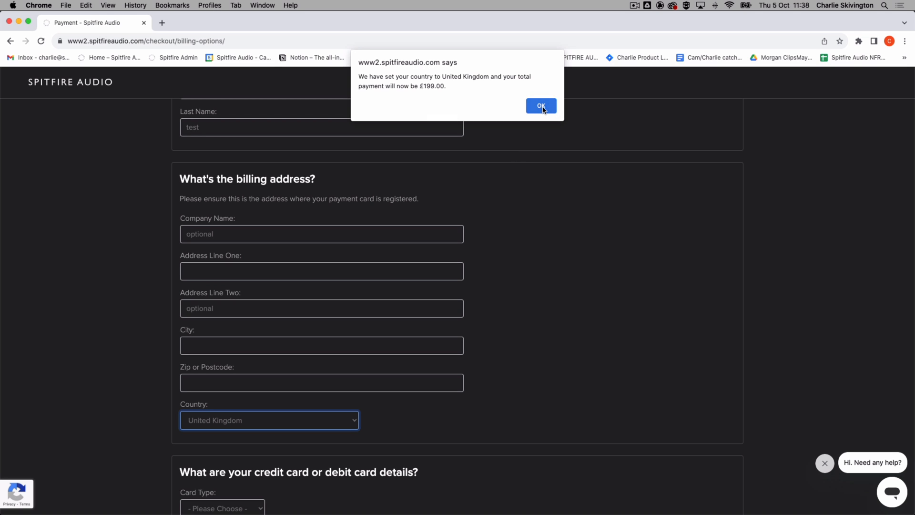
{"action": "left_click", "coordinate": [539, 106]}
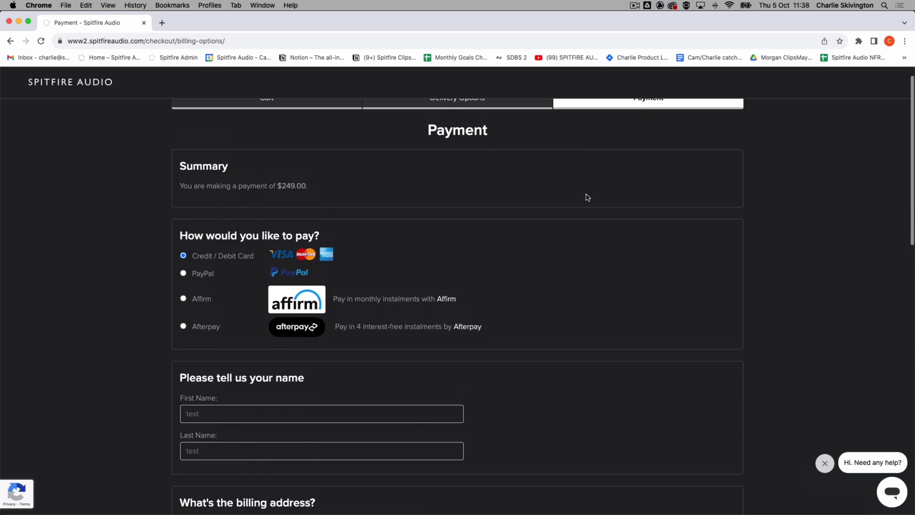
View the cart at £199.00, then browse the Instruments catalogue in pounds
{"action": "scroll", "scroll_direction": "down", "scroll_amount": 3}
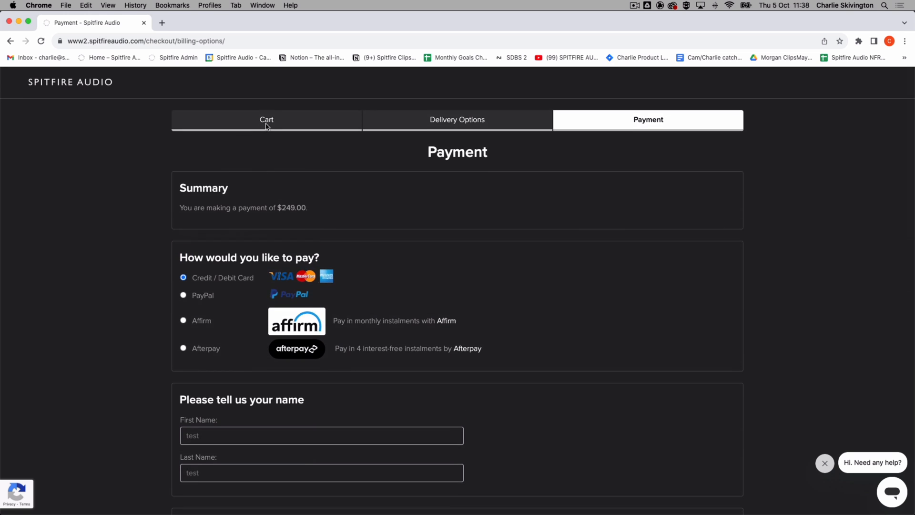
{"action": "left_click", "coordinate": [266, 119]}
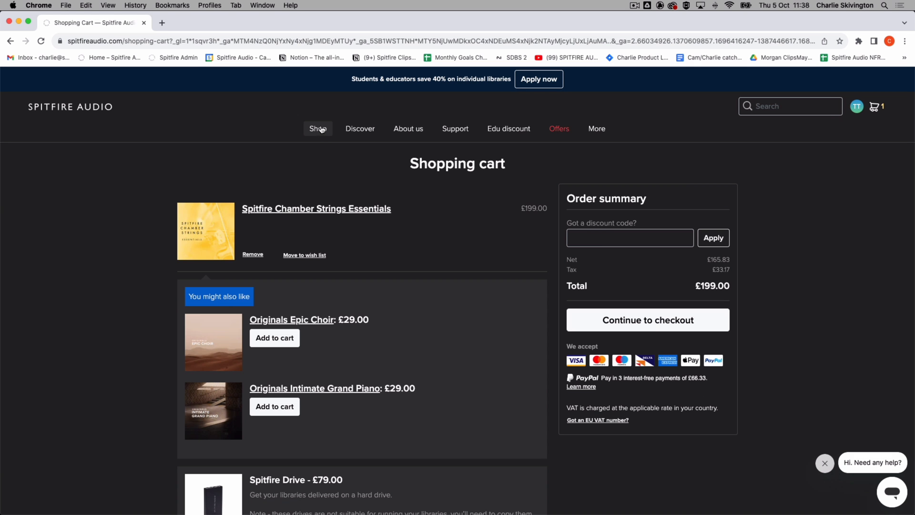
{"action": "left_click", "coordinate": [318, 128]}
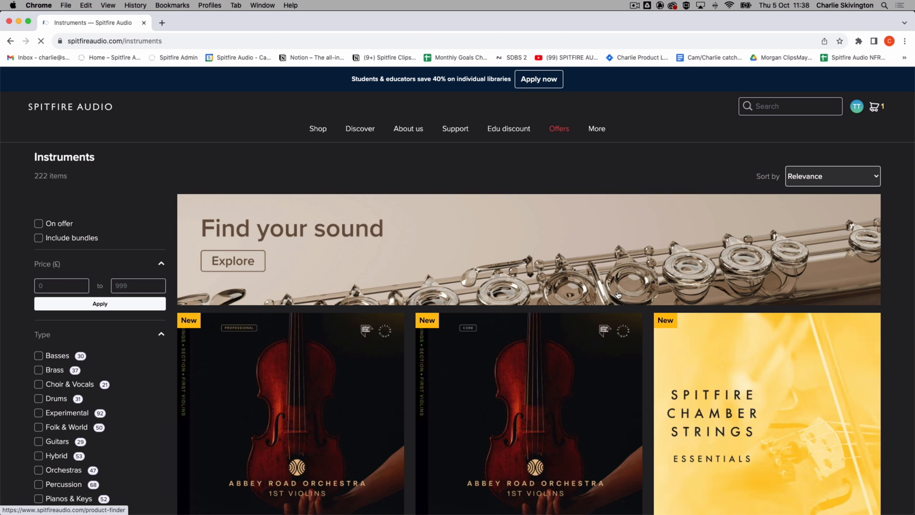
{"action": "scroll", "scroll_direction": "down", "scroll_amount": 3}
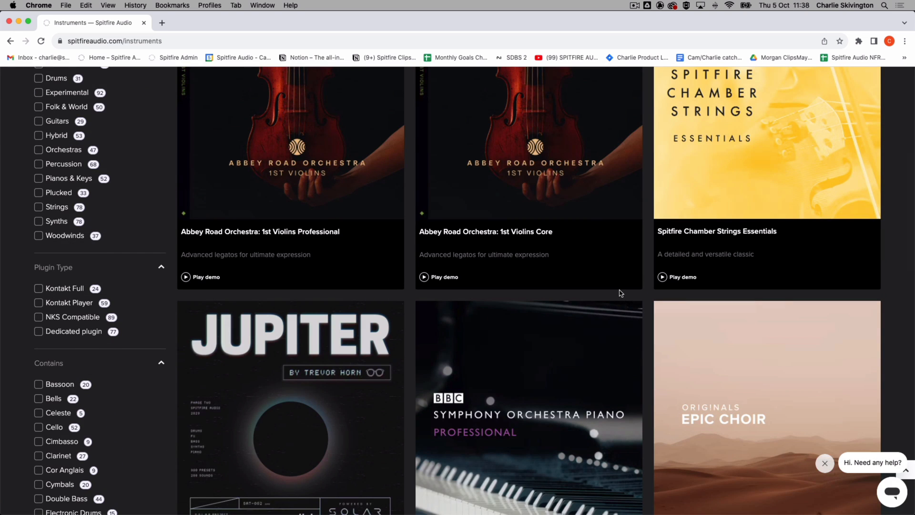